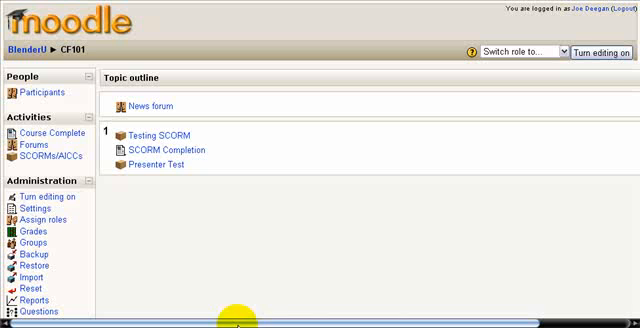
pyautogui.moveTo(418, 282)
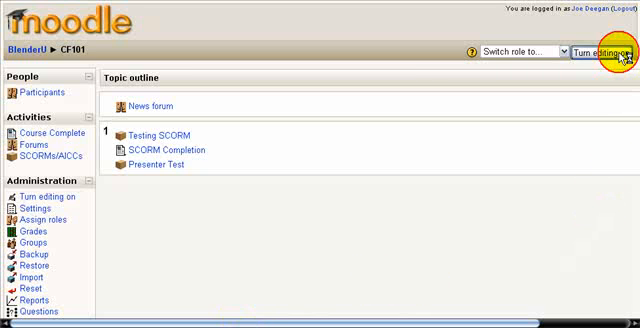
# Step: Turn editing on for the CF101 course page
pyautogui.click(601, 53)
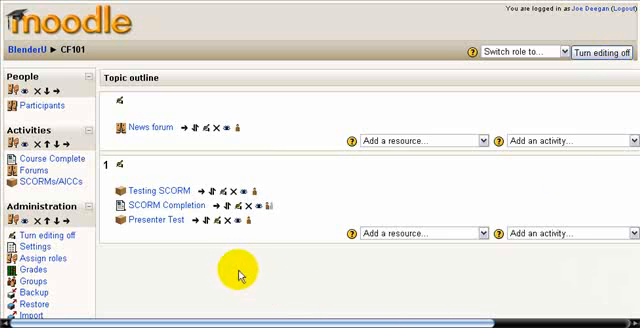
pyautogui.moveTo(215, 225)
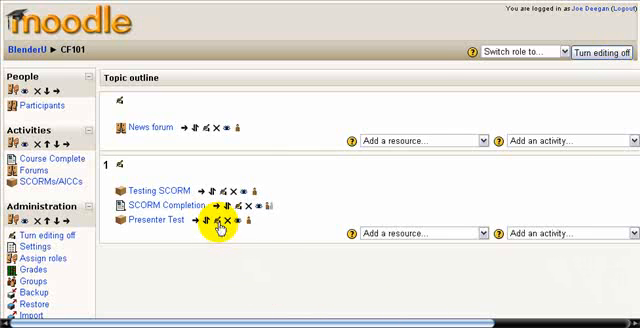
pyautogui.moveTo(221, 218)
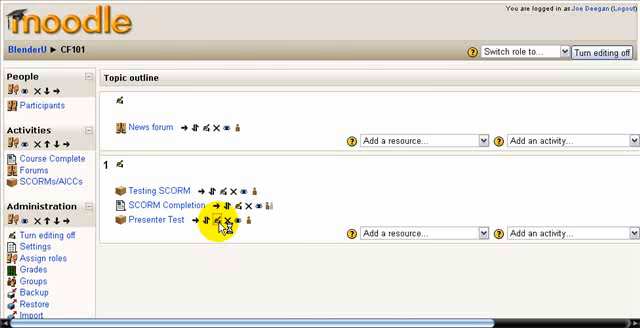
# Step: Give Presenter Test unlimited attempts graded by highest attempt, then save and return
pyautogui.click(202, 219)
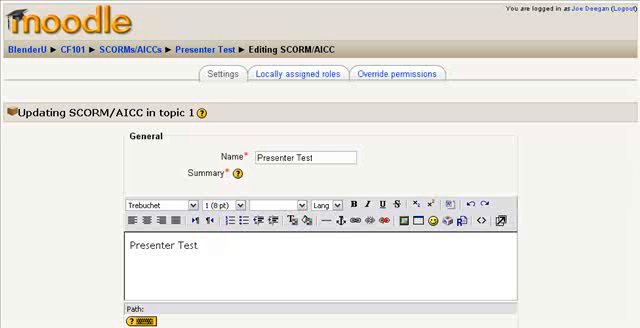
pyautogui.scroll(-3)
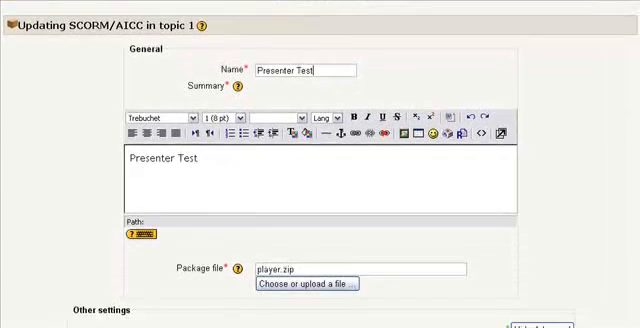
pyautogui.scroll(-3)
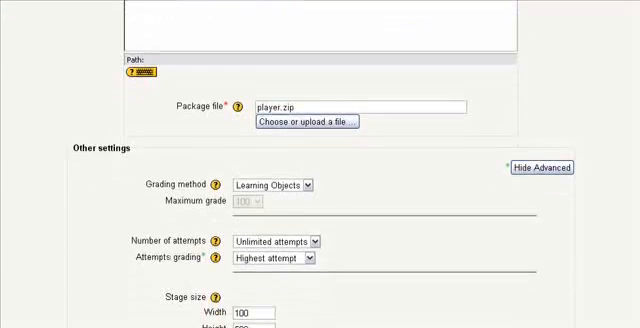
pyautogui.scroll(-3)
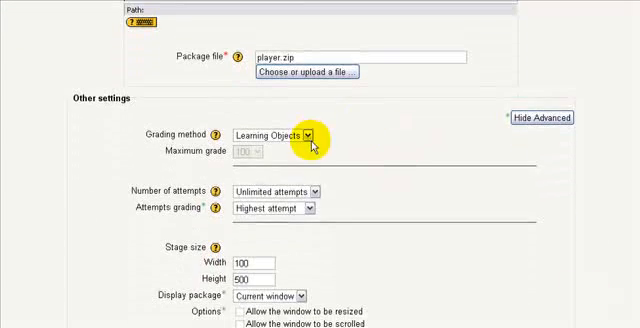
pyautogui.moveTo(155, 192)
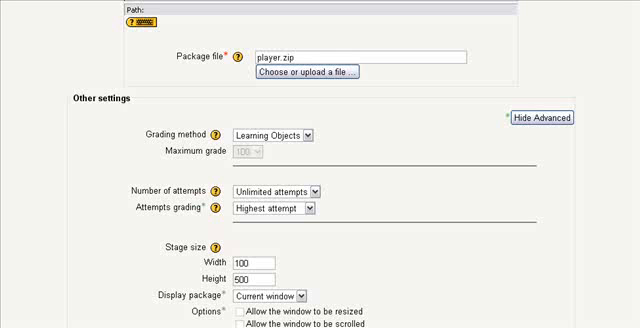
pyautogui.scroll(-3)
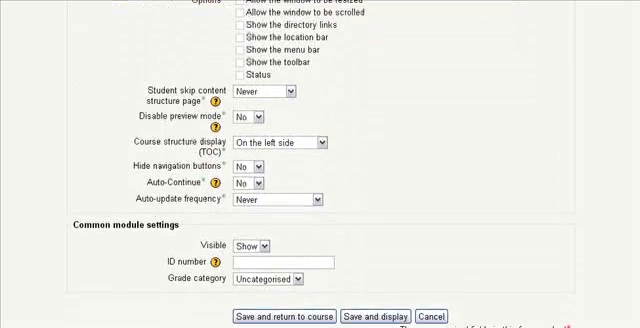
pyautogui.scroll(-3)
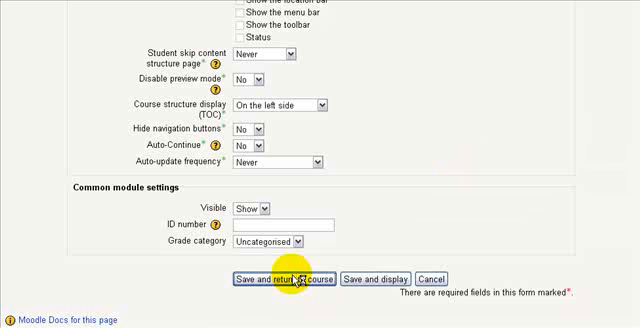
pyautogui.click(274, 278)
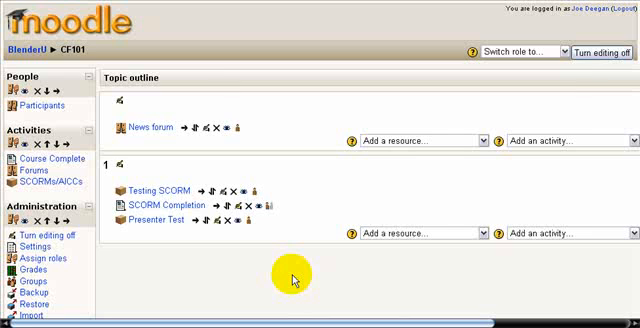
pyautogui.moveTo(168, 290)
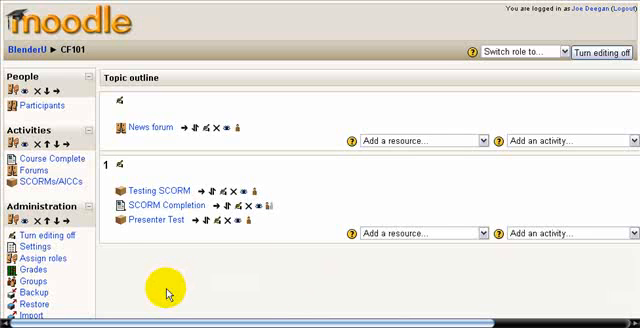
pyautogui.moveTo(25, 270)
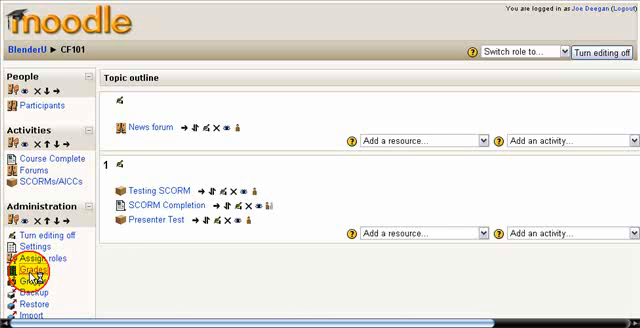
# Step: Open the CF101 grader report from Grades in the Administration block
pyautogui.click(30, 268)
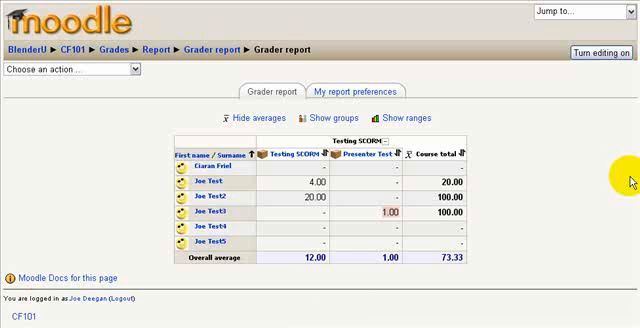
# Step: Turn editing on in the CF101 grader report
pyautogui.click(598, 53)
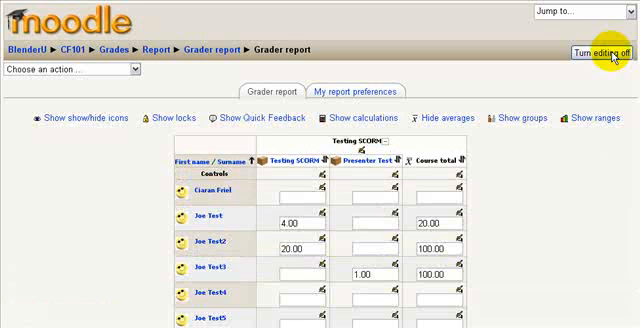
pyautogui.moveTo(483, 118)
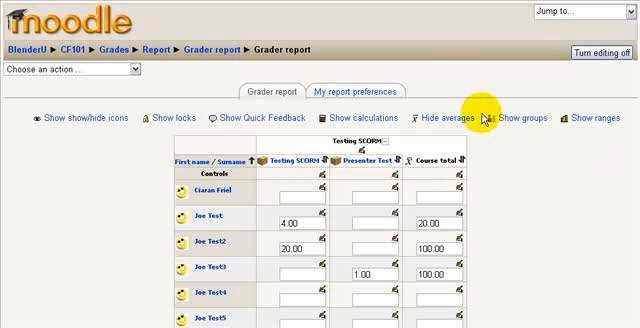
pyautogui.moveTo(367, 171)
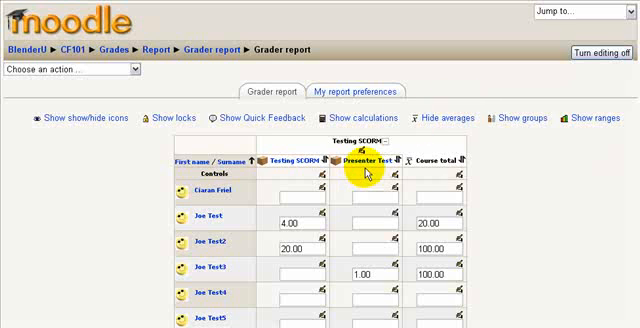
pyautogui.moveTo(388, 175)
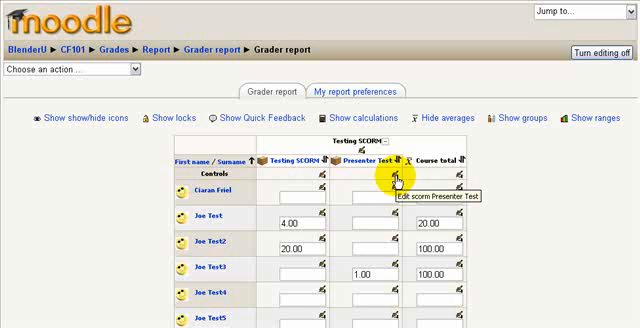
pyautogui.moveTo(393, 176)
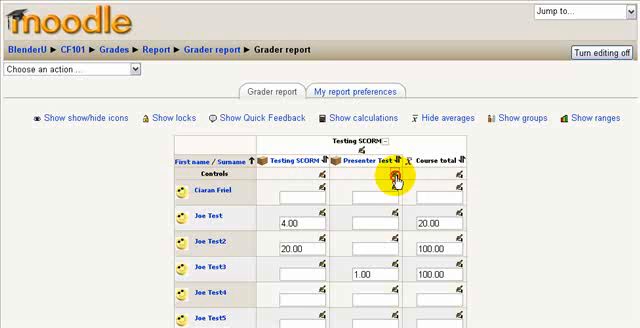
# Step: Set the Presenter Test grade item's grade to pass to 100.00 and save
pyautogui.click(378, 175)
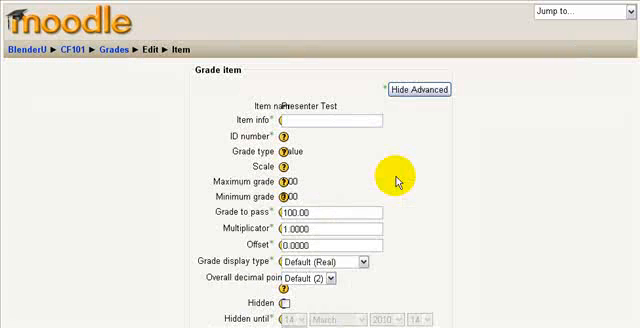
pyautogui.moveTo(340, 215)
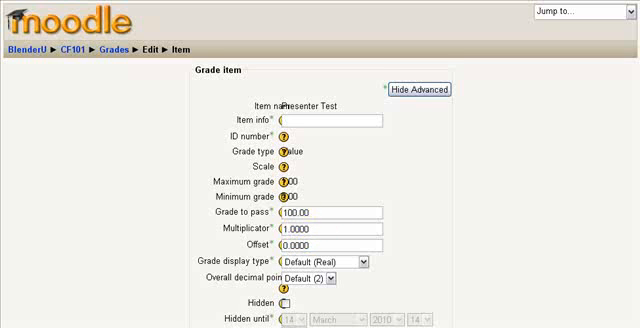
pyautogui.scroll(-3)
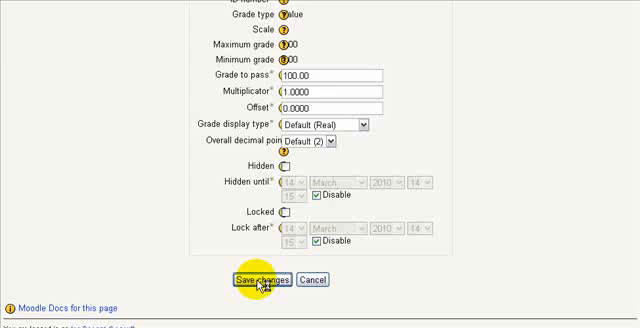
pyautogui.click(252, 280)
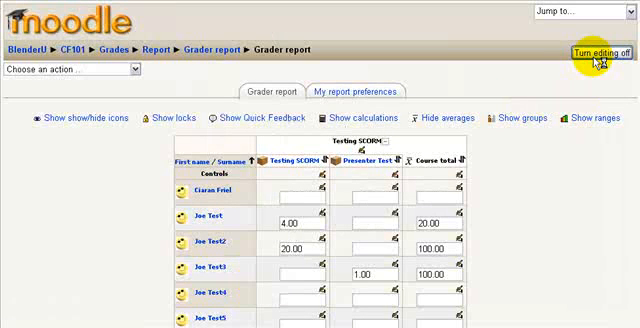
# Step: Turn editing off in the CF101 grader report
pyautogui.click(607, 46)
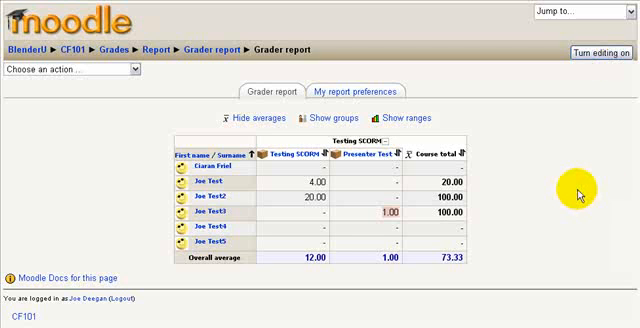